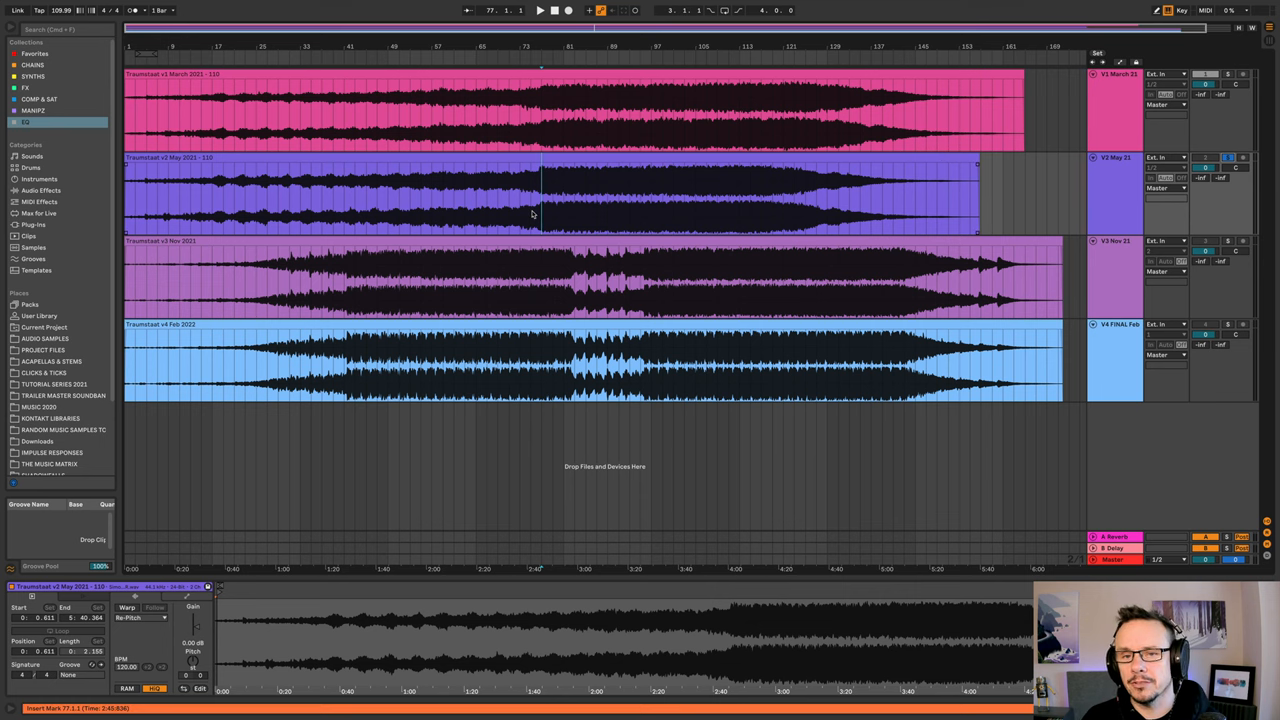
# Solo the V3 Nov 21 track and place the insert marker at bar 83
pyautogui.click(539, 10)
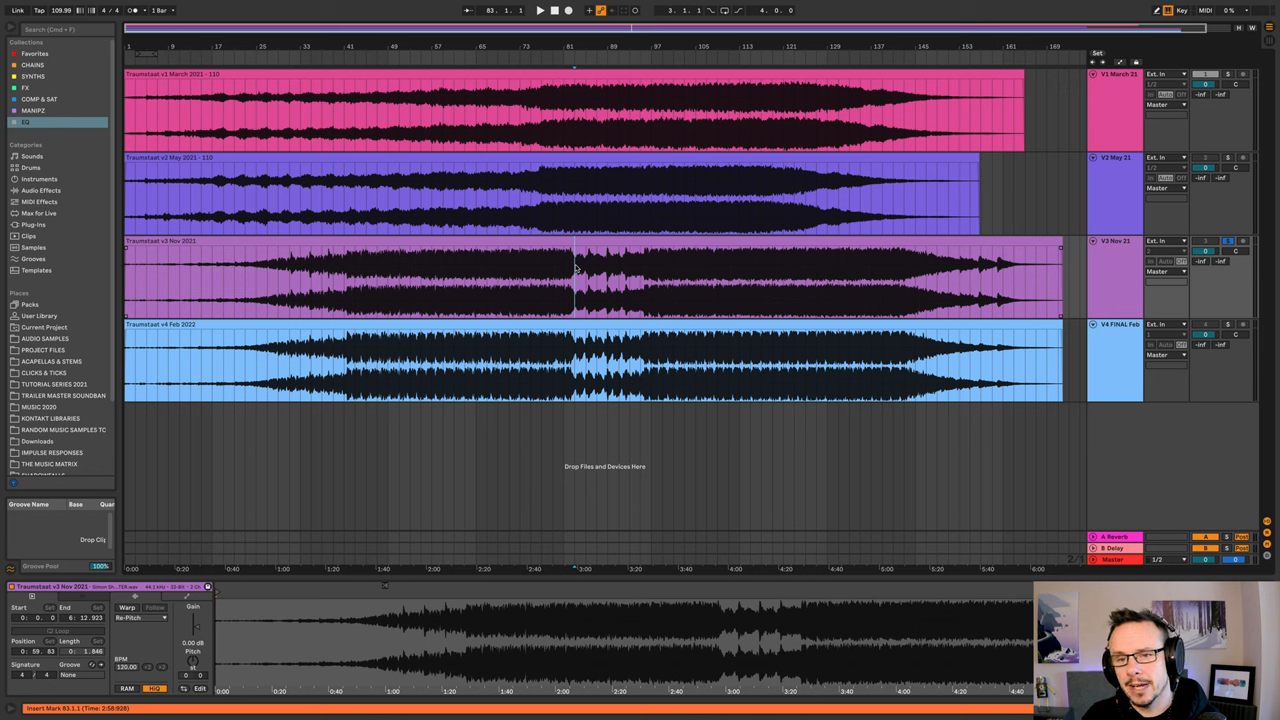
# Play the V3 Nov 2021 version, then move the solo to V4 FINAL Feb
pyautogui.click(540, 10)
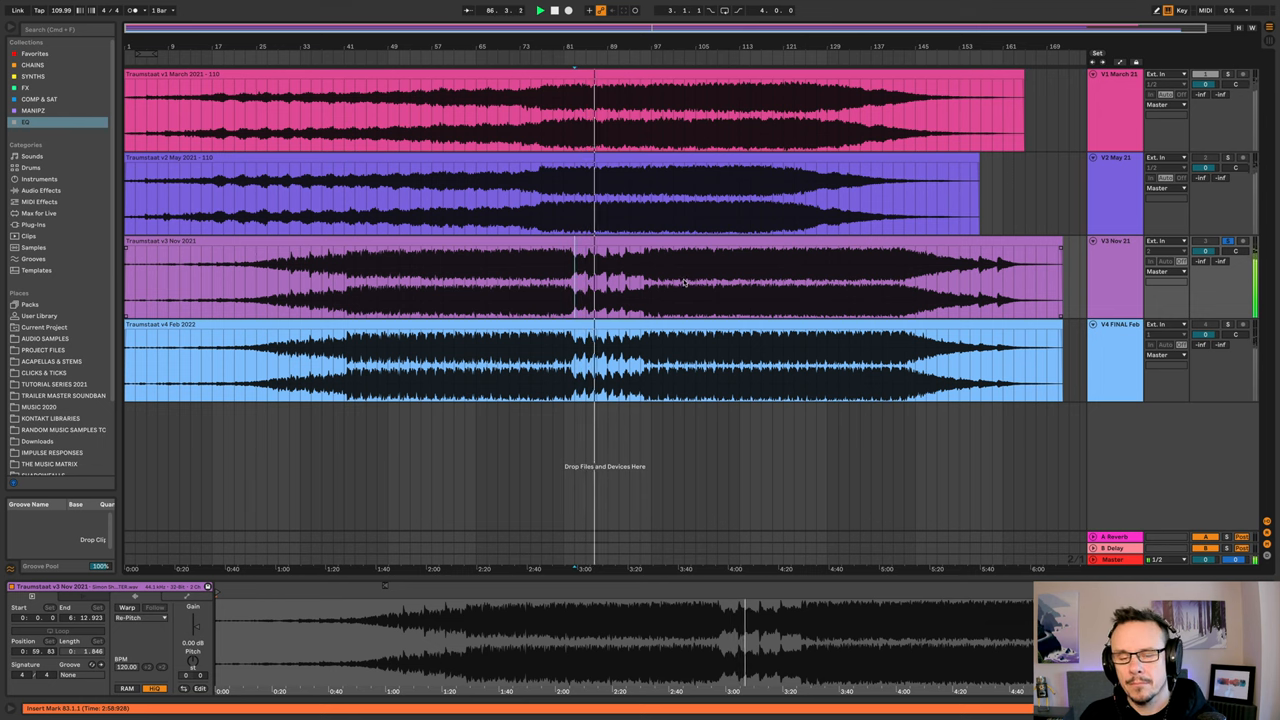
pyautogui.click(539, 10)
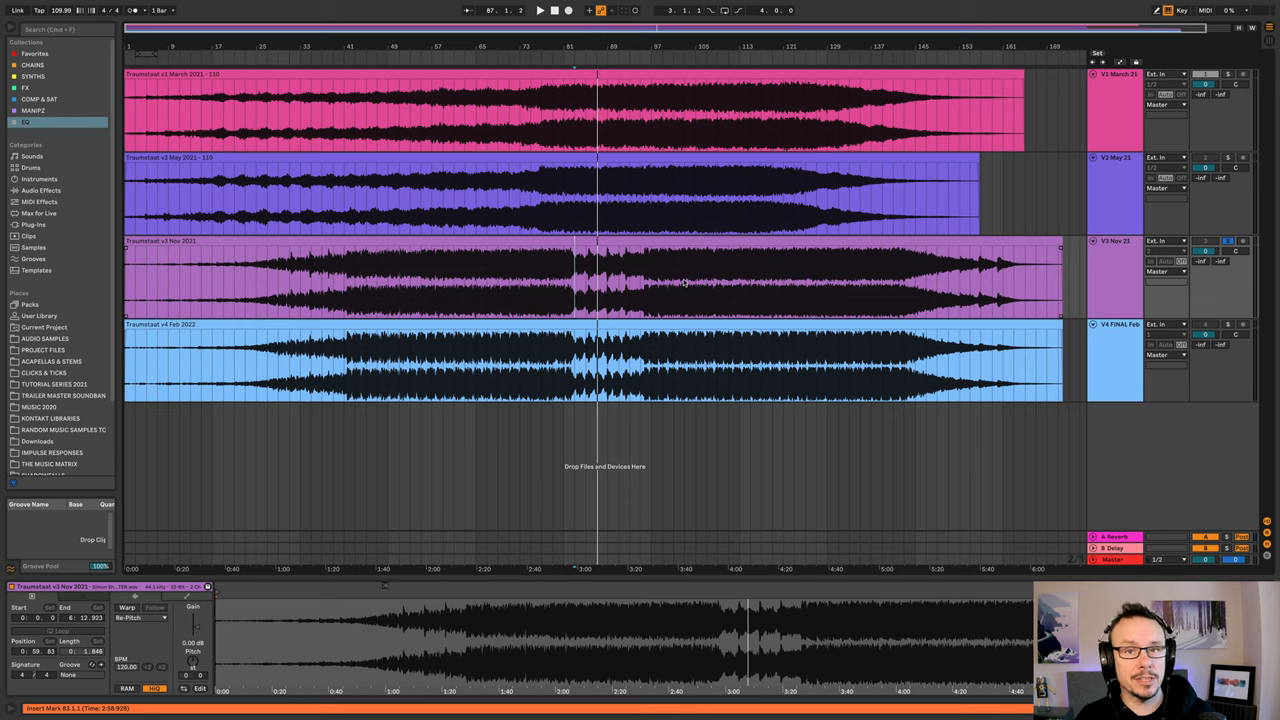
pyautogui.moveTo(660, 265)
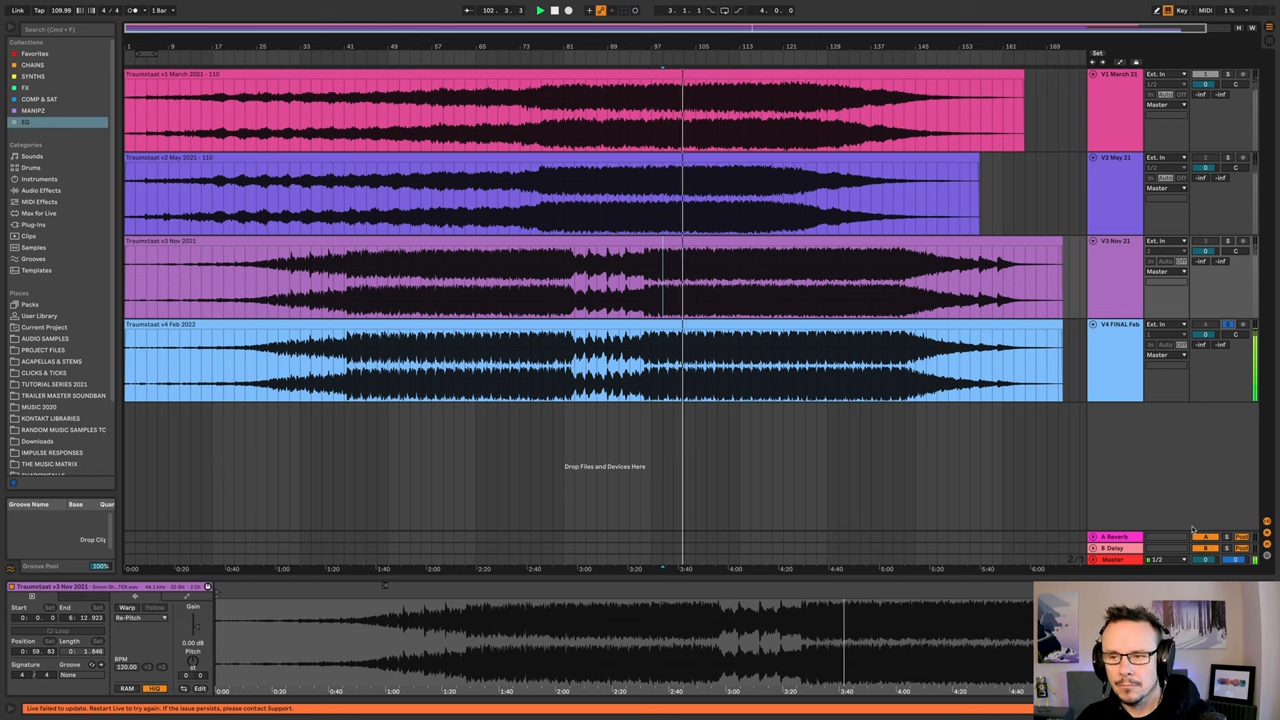
# Stop playback and set the start point at bar 105 in the v4 Feb 2022 clip
pyautogui.click(540, 10)
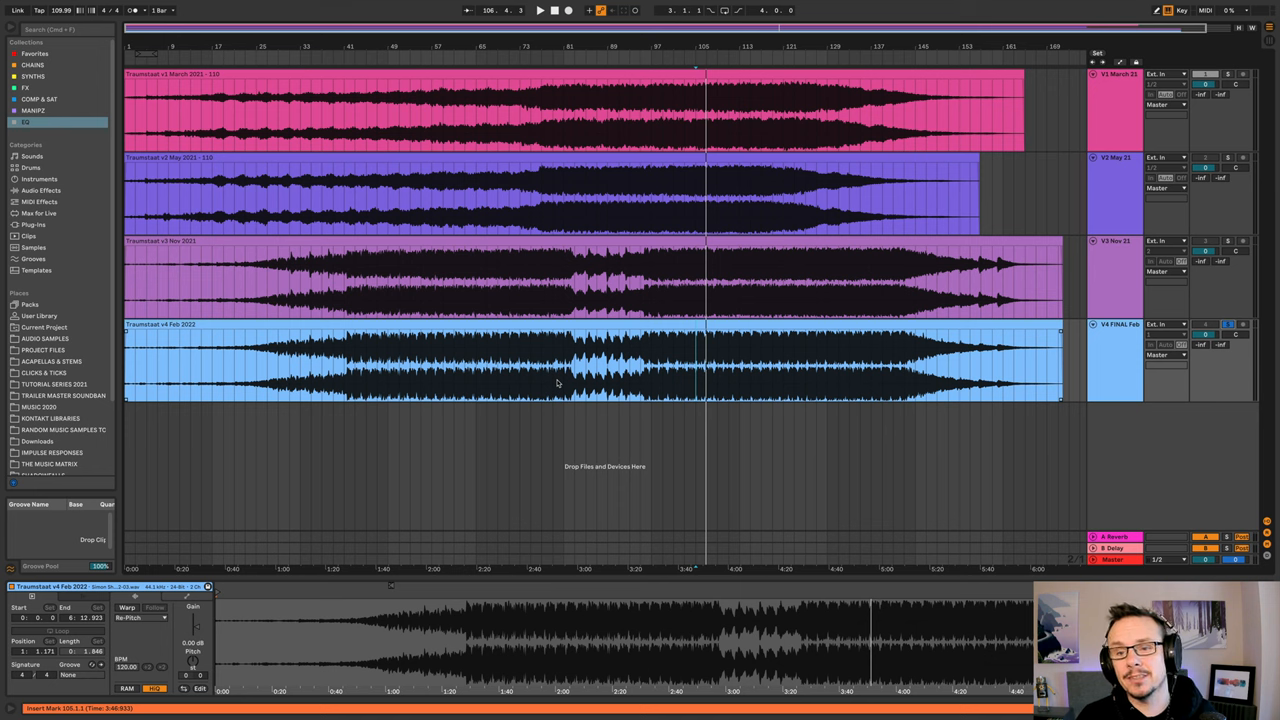
pyautogui.moveTo(745, 358)
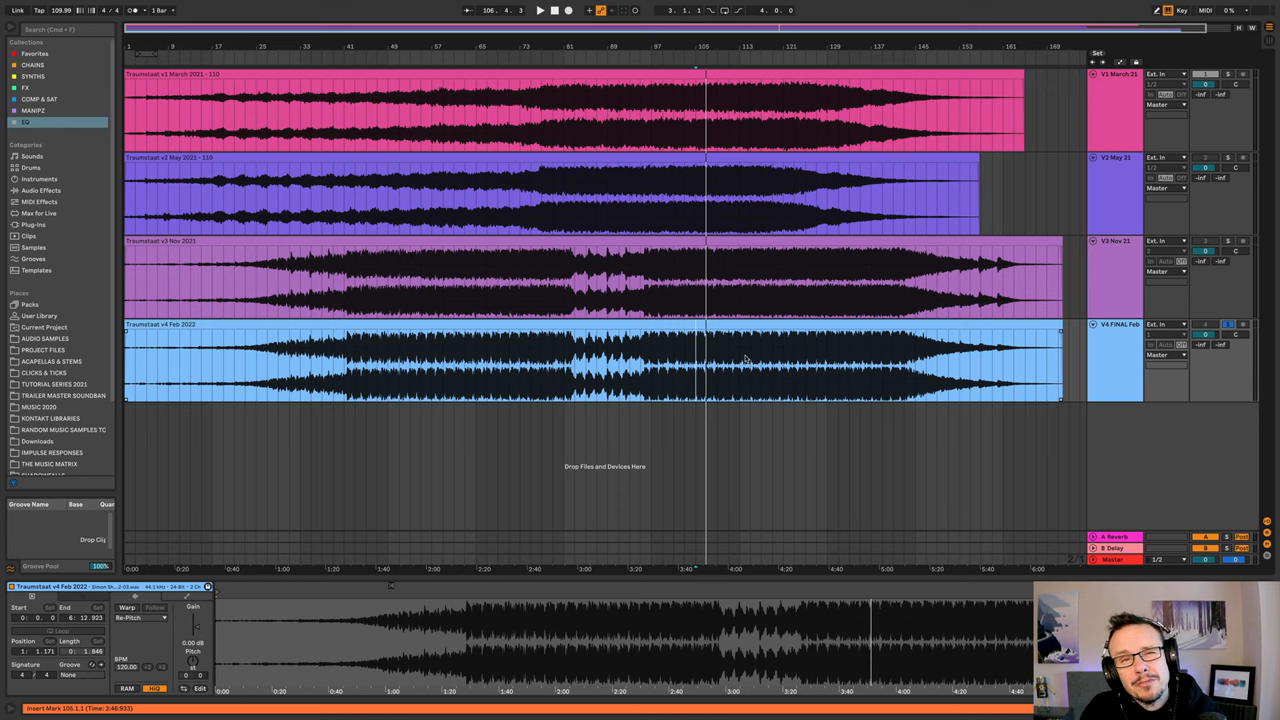